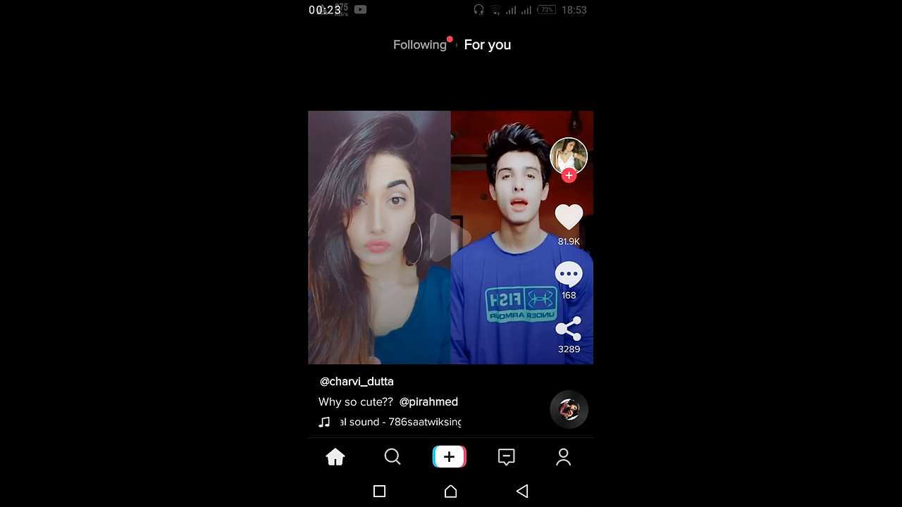
- Switch from the For You feed to your own profile with its uploaded video
{"action": "left_click", "coordinate": [563, 457]}
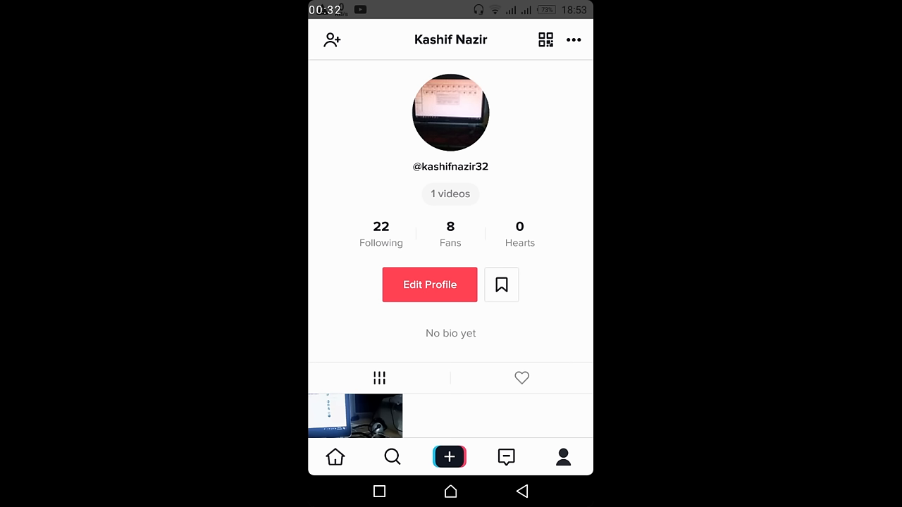
- Open the profile's three-dot Privacy and Settings menu and scroll to the General section
{"action": "left_click", "coordinate": [574, 39]}
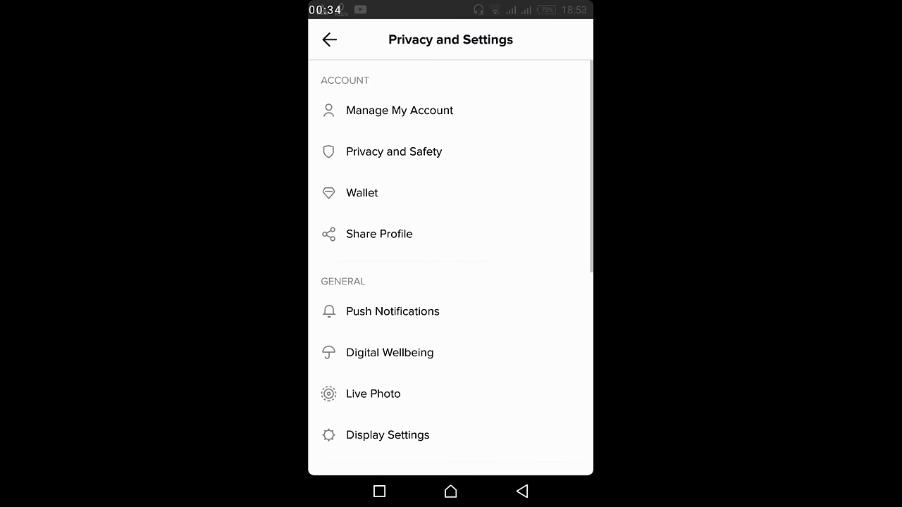
{"action": "scroll", "scroll_direction": "down", "scroll_amount": 3}
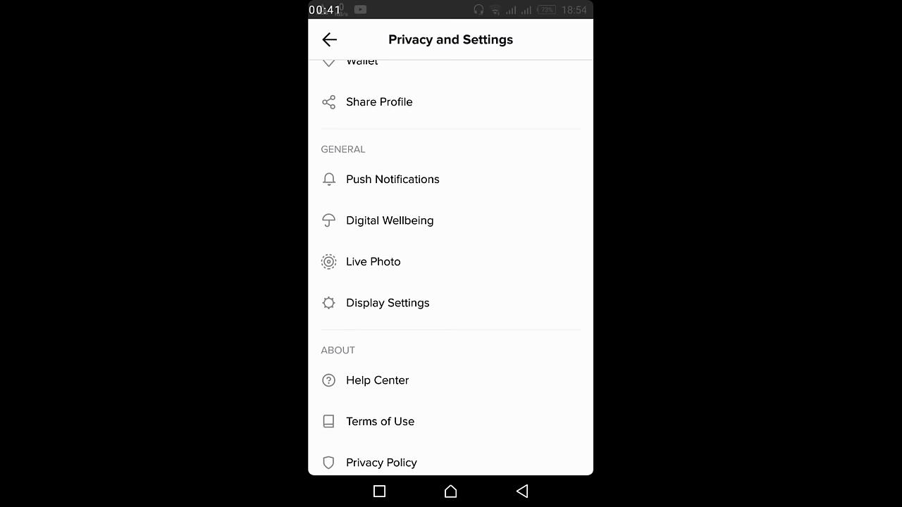
- Go to Display Settings languages and scroll down to Hindi, Bengali and Tamil
{"action": "left_click", "coordinate": [387, 303]}
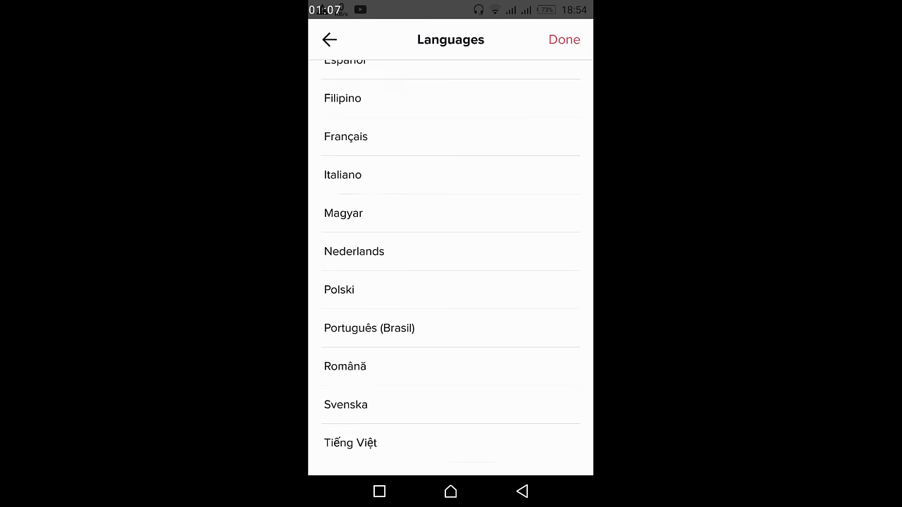
{"action": "scroll", "scroll_direction": "down", "scroll_amount": 3}
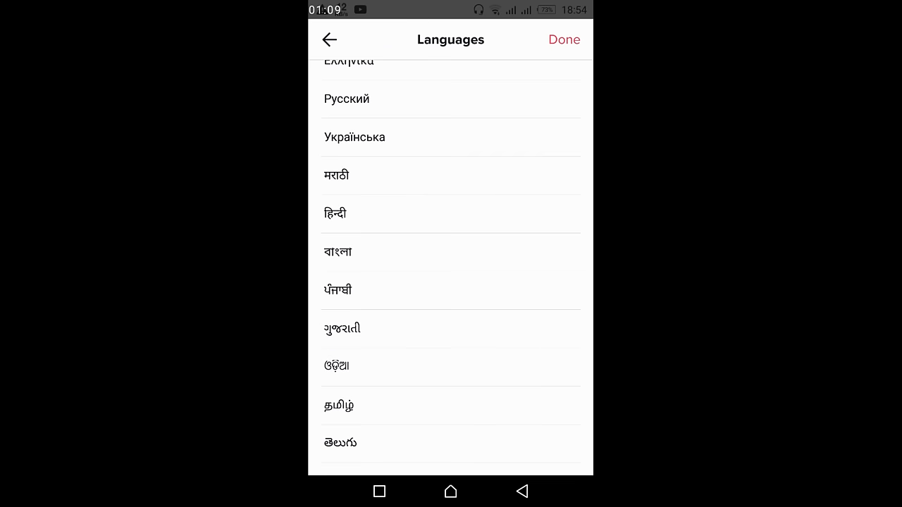